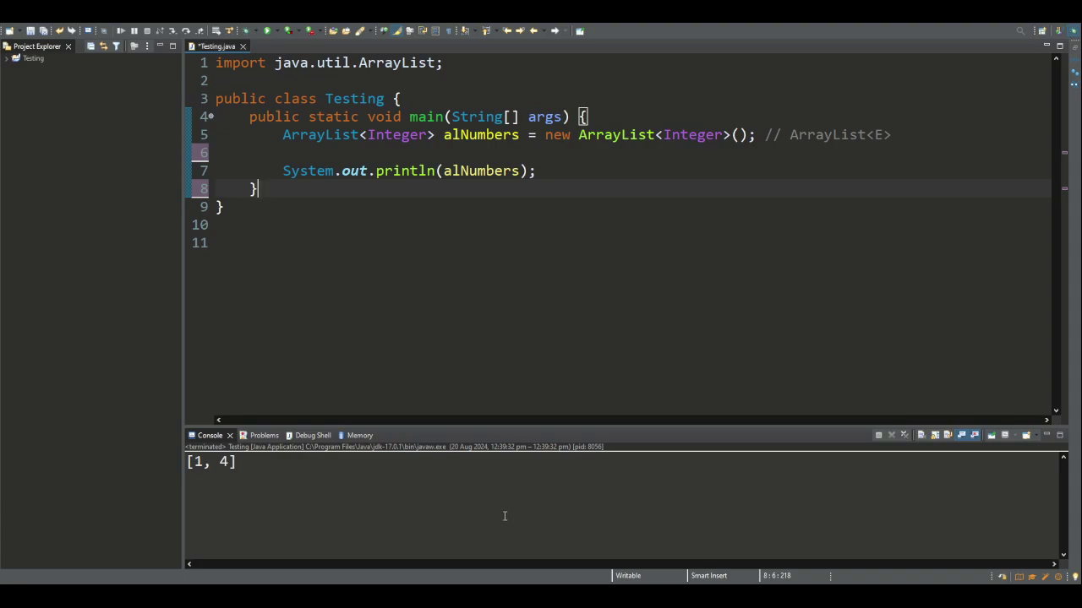
mouse_move(338, 139)
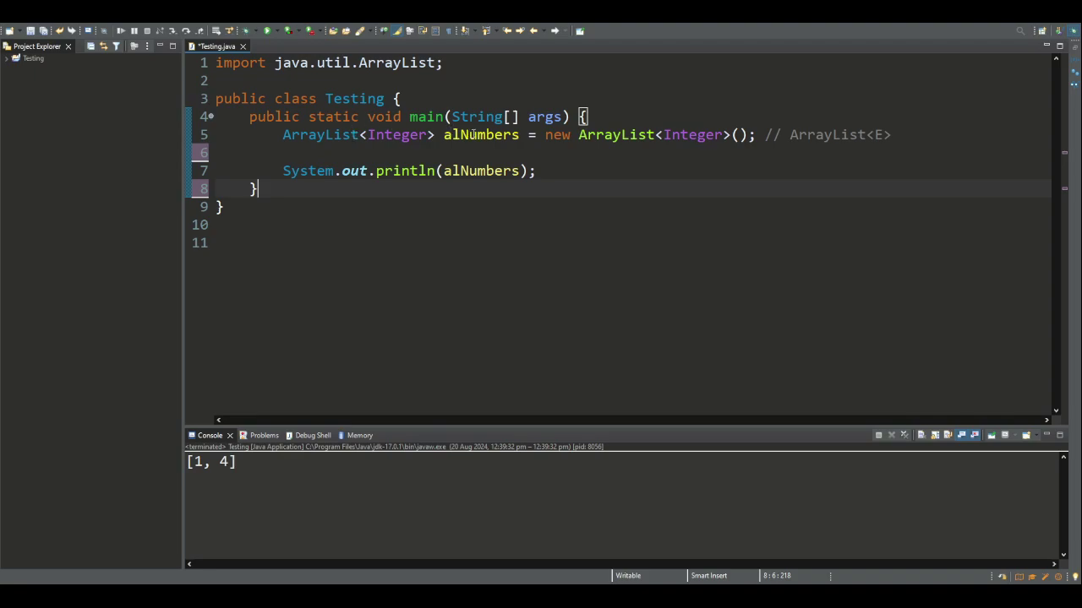
Rename alNumbers to vec1 as a Double ArrayList and duplicate it as vec2.
double_click(480, 135)
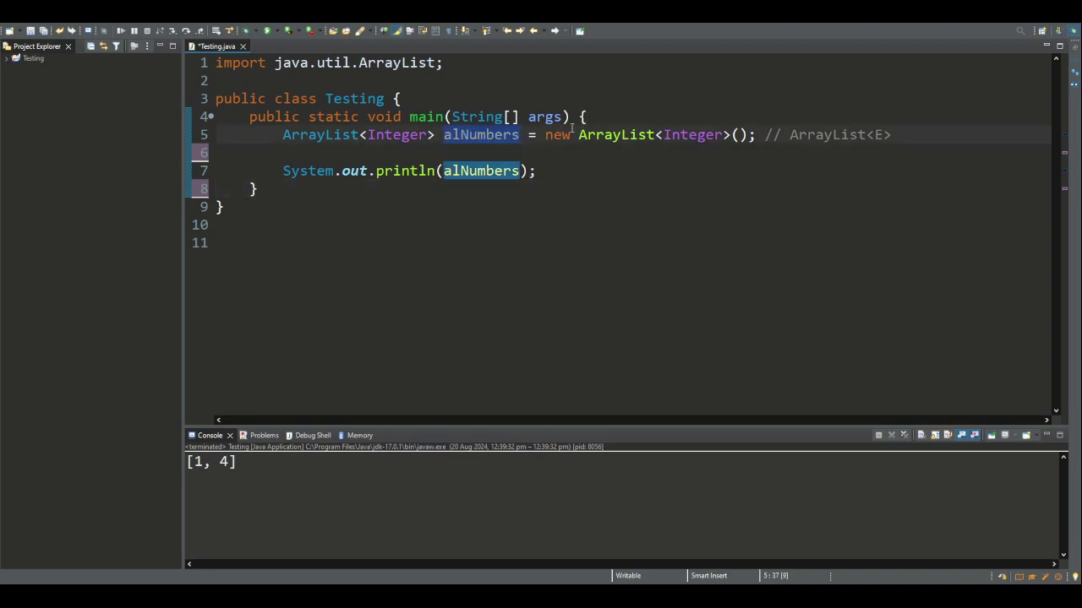
text(vec1)
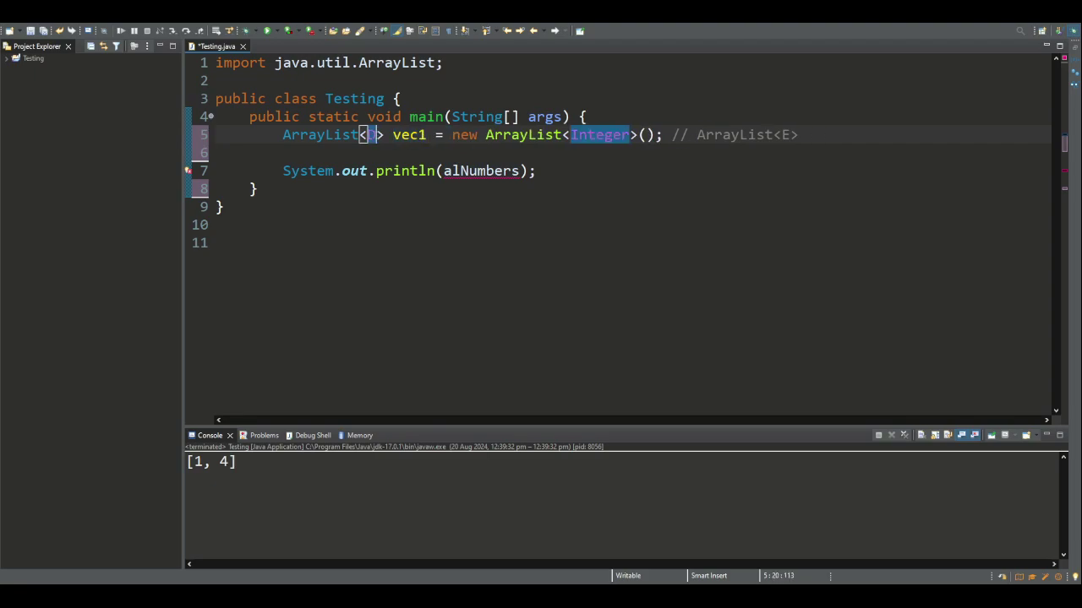
text(Double)
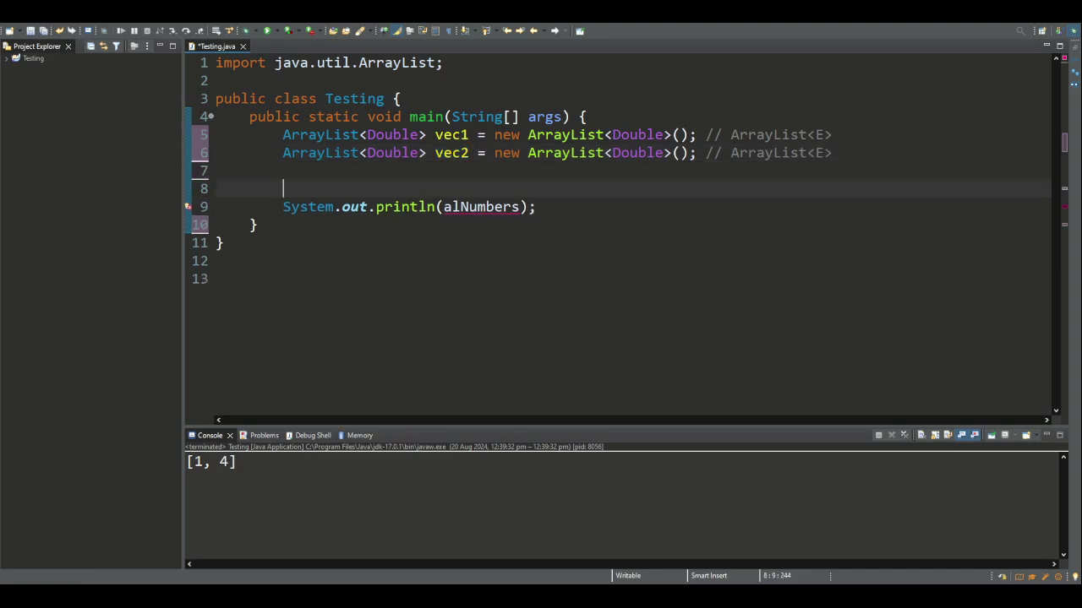
Fill vec1 with 2.0, 3.5, 1.3 and vec2 with 4.7, 3.4, 7.5 via add calls.
text(vec)
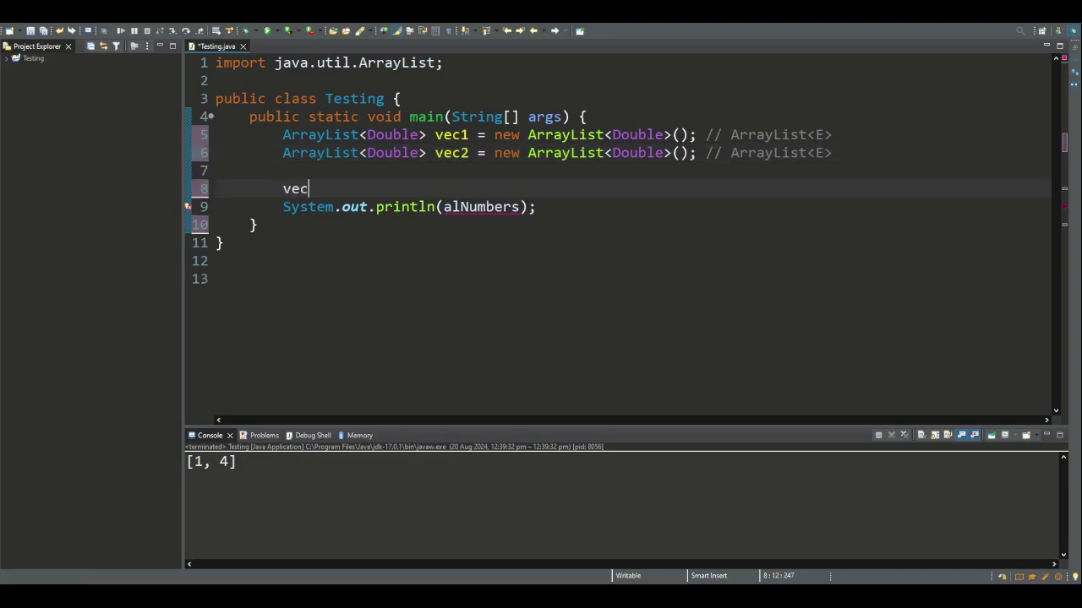
text(1.add)
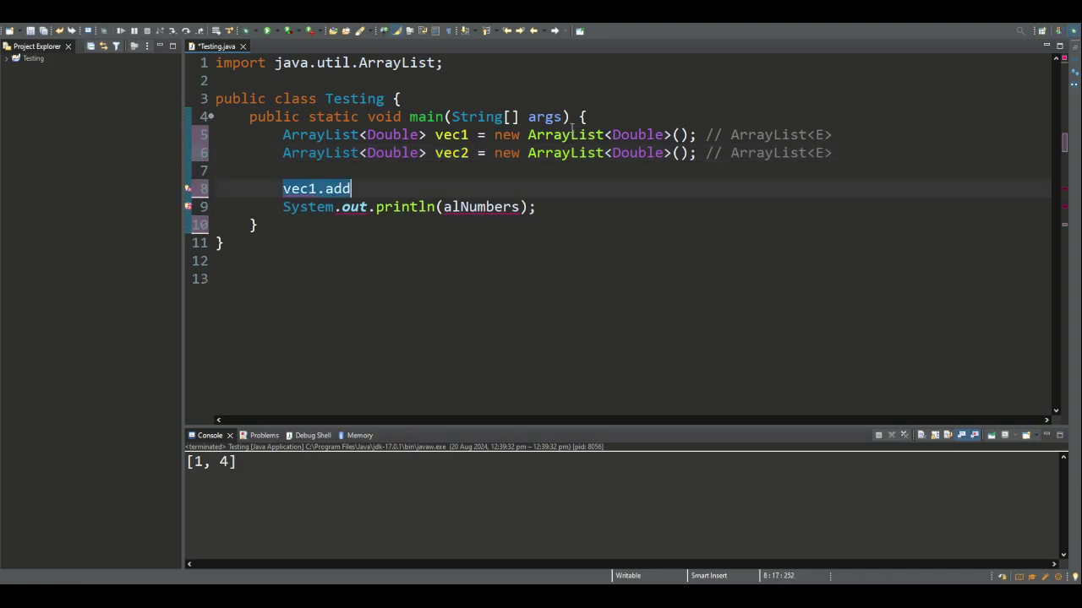
text((2.0))
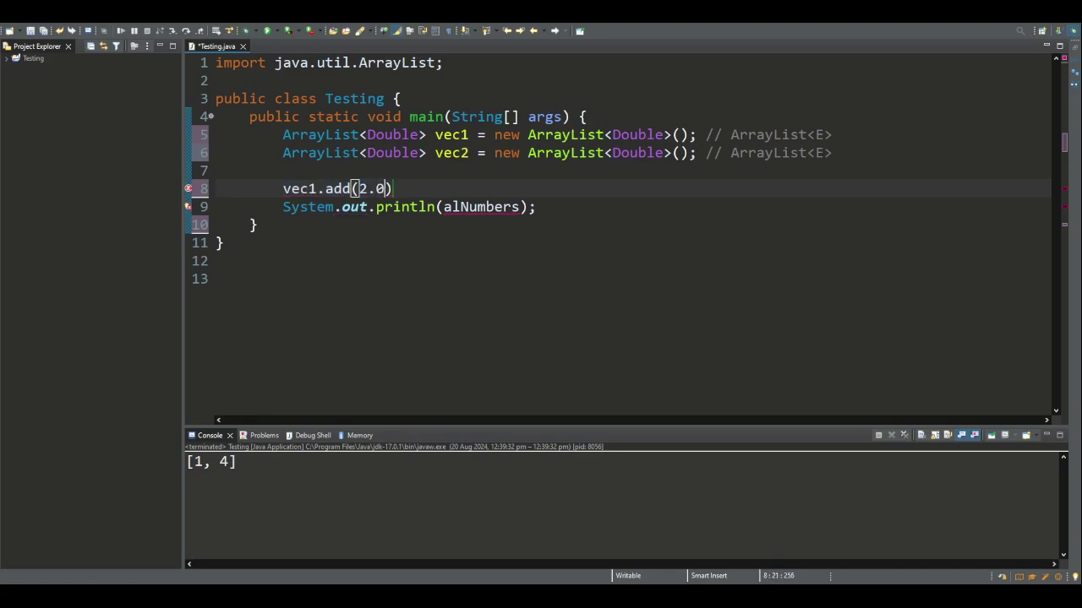
text();)
text(vec)
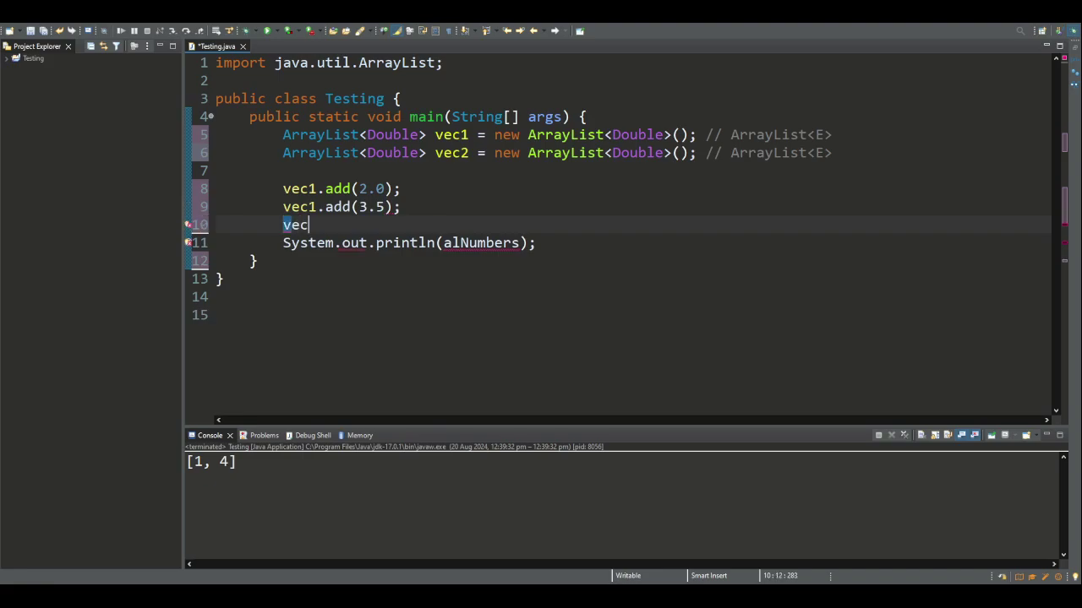
text(1.add(1.3);)
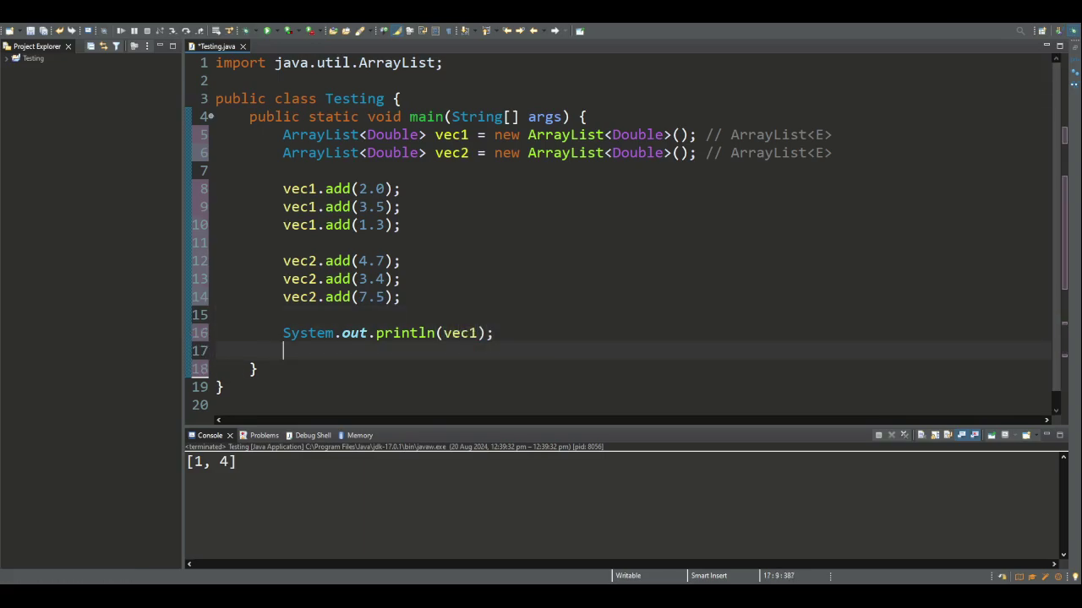
Print vec1 and vec2 and run the program to show both lists in the console.
text(System.out.println(vec2);)
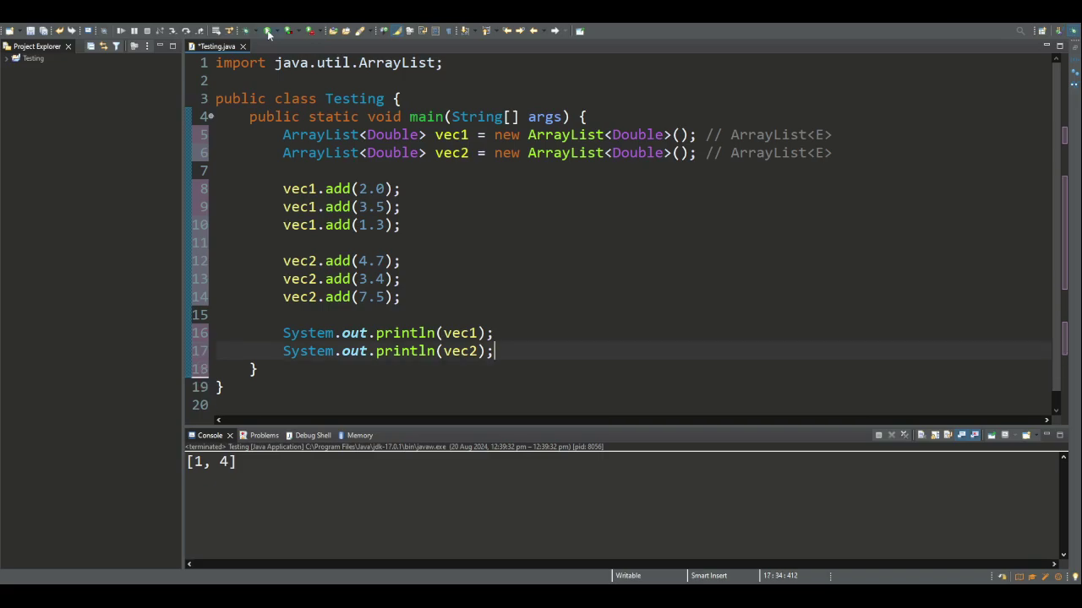
click(267, 31)
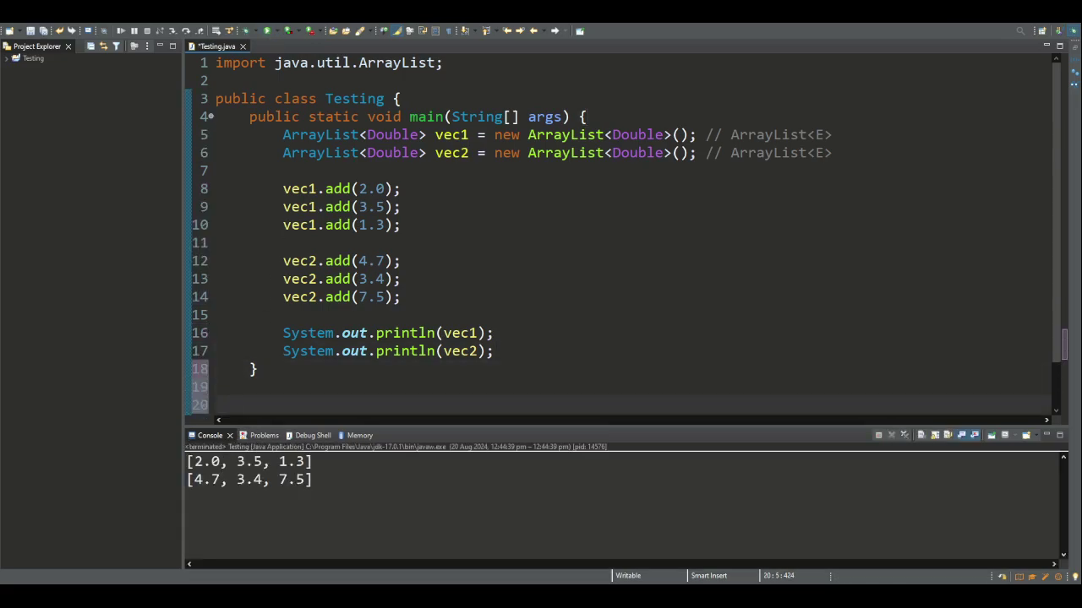
Write the header start 'public static ArrayList<Double>' for the new method.
text(public)
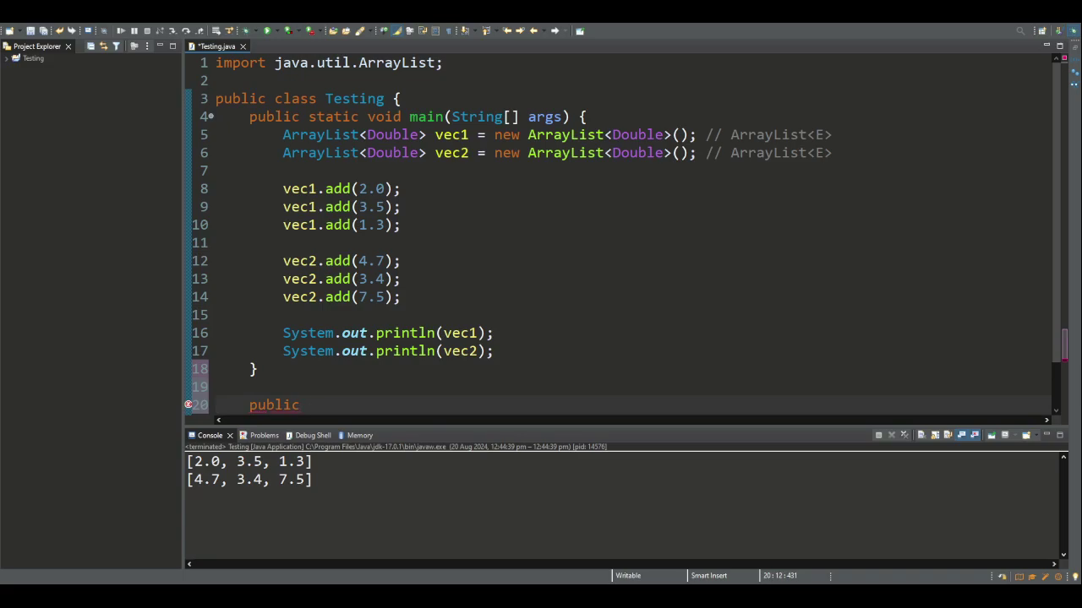
text(ArrayLis)
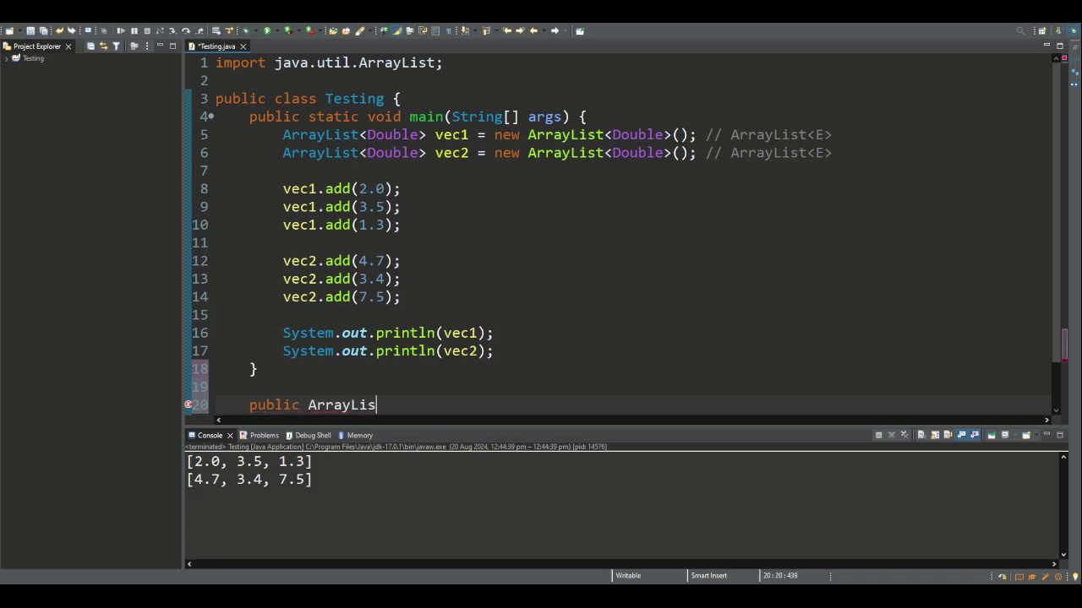
text(<>)
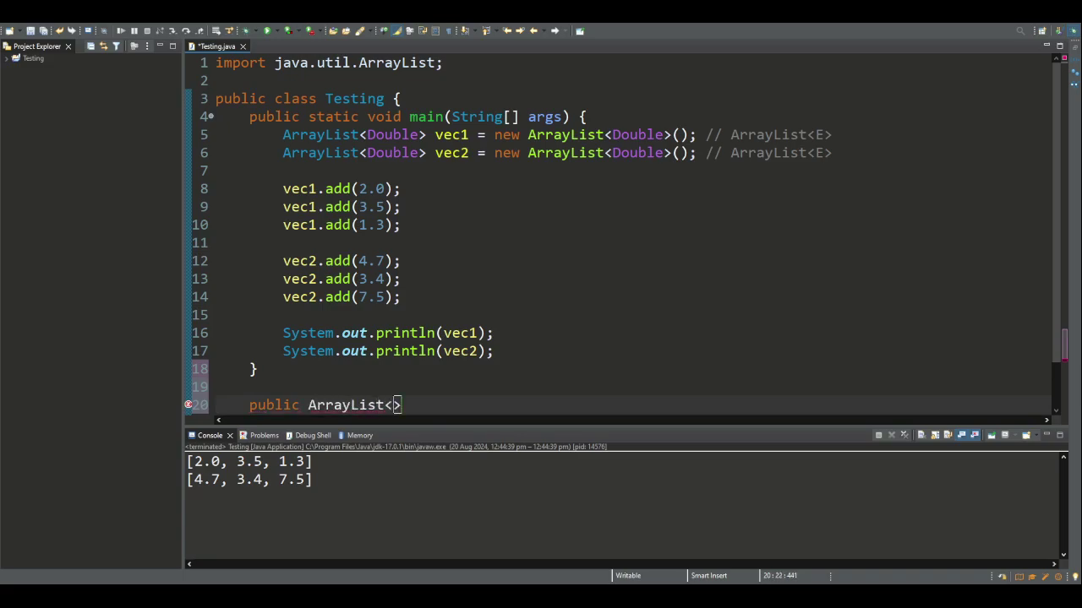
text(Double)
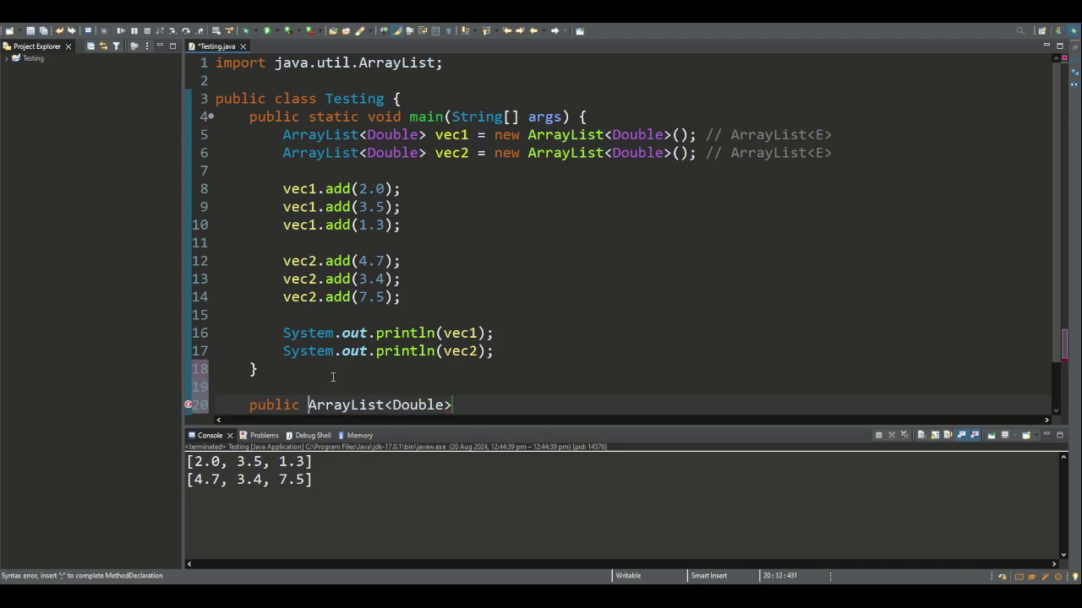
text(static)
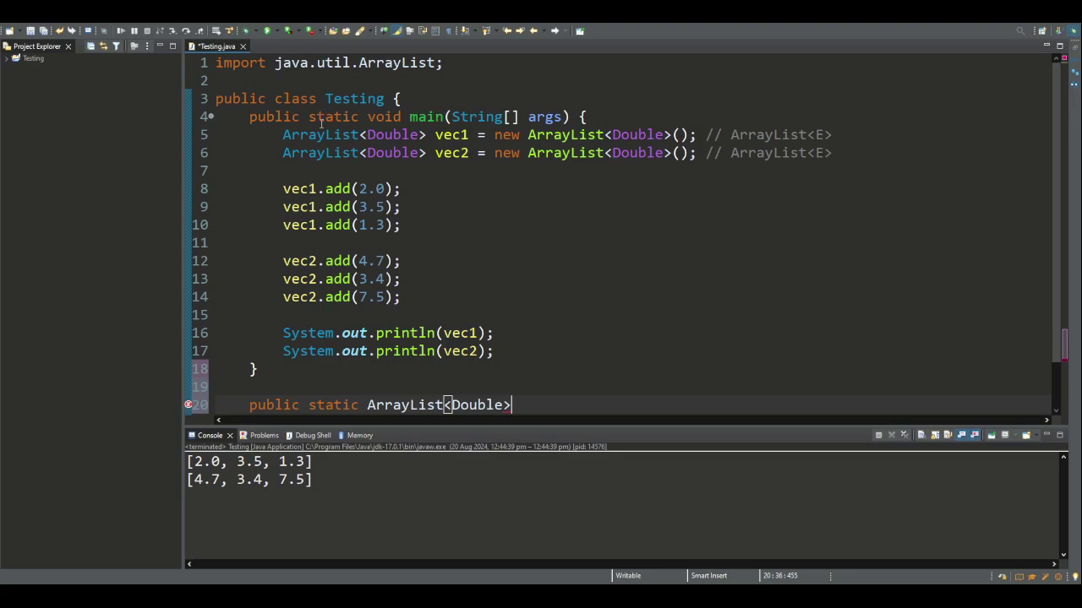
mouse_move(431, 182)
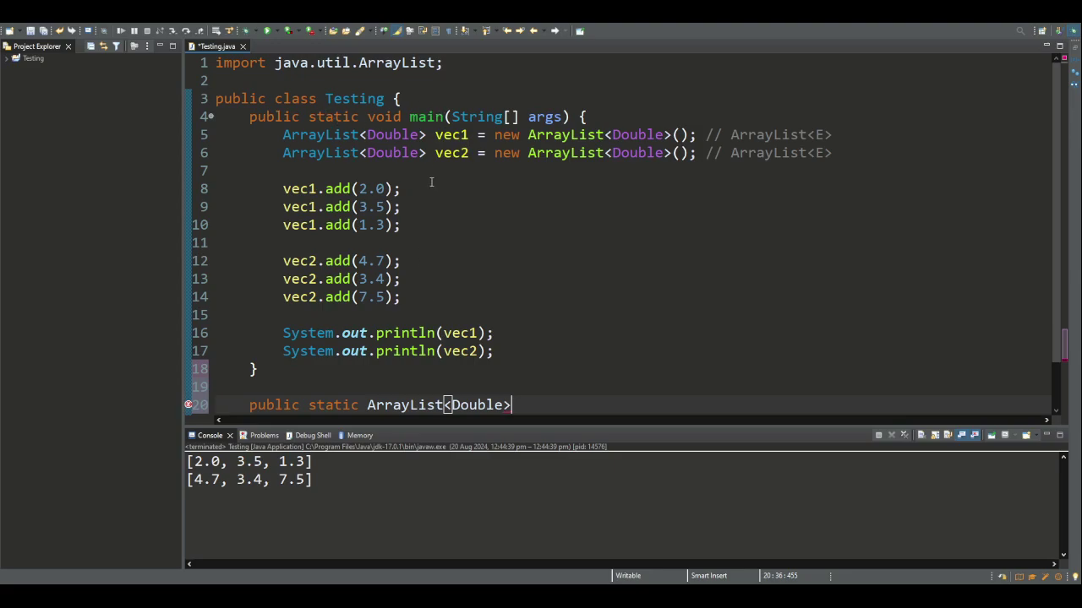
Name the method addVectors with parameters ArrayList<Double> v1 and ArrayList<Double> v2.
text(addVectors())
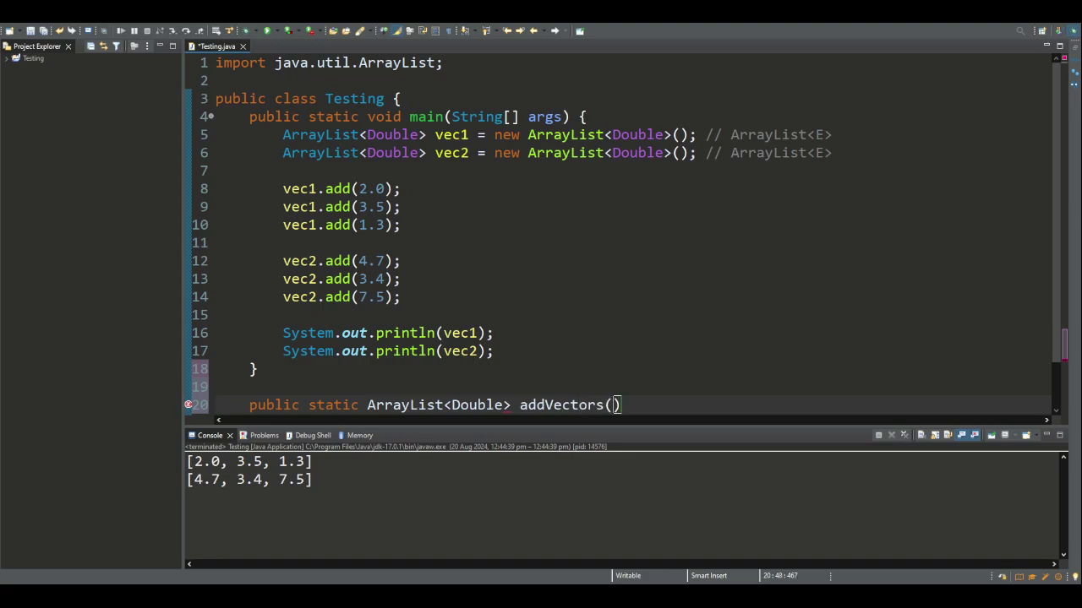
text(ArrayList)
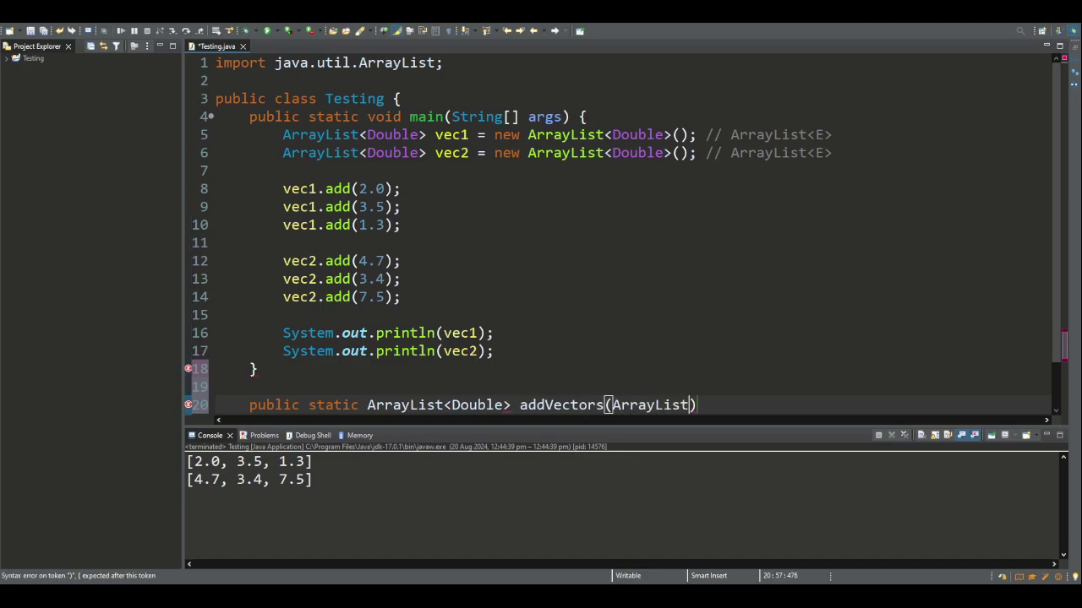
text(<Double>)
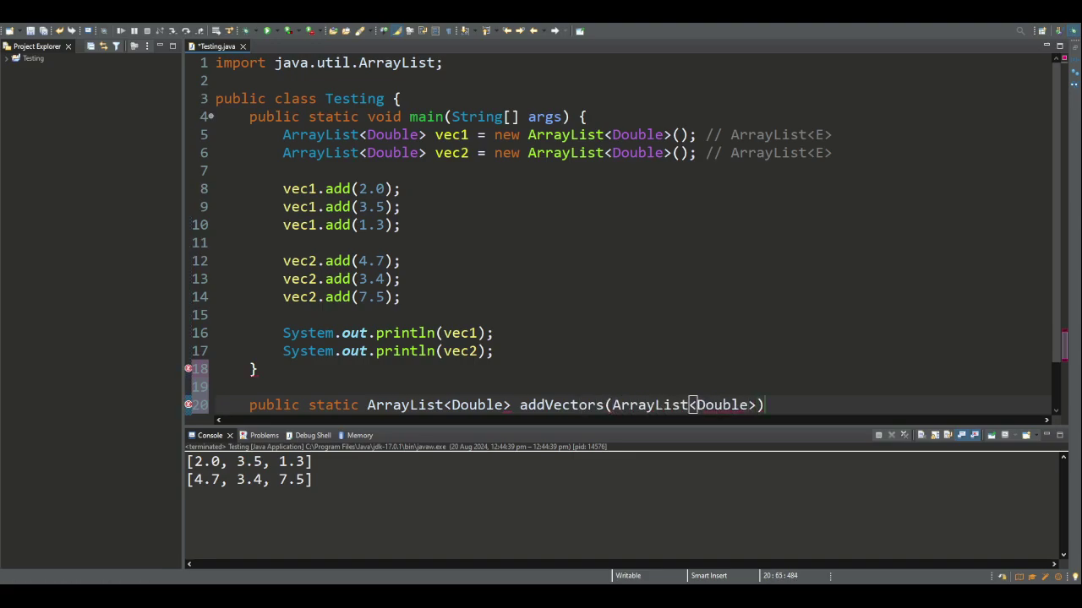
text(v1,)
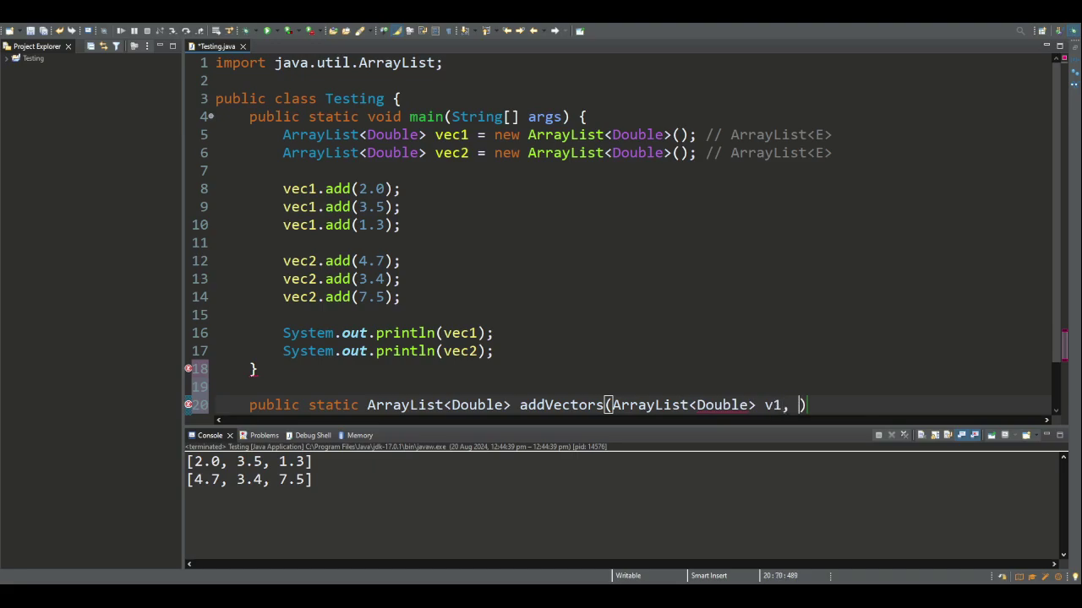
text(ArrayList<Double>)
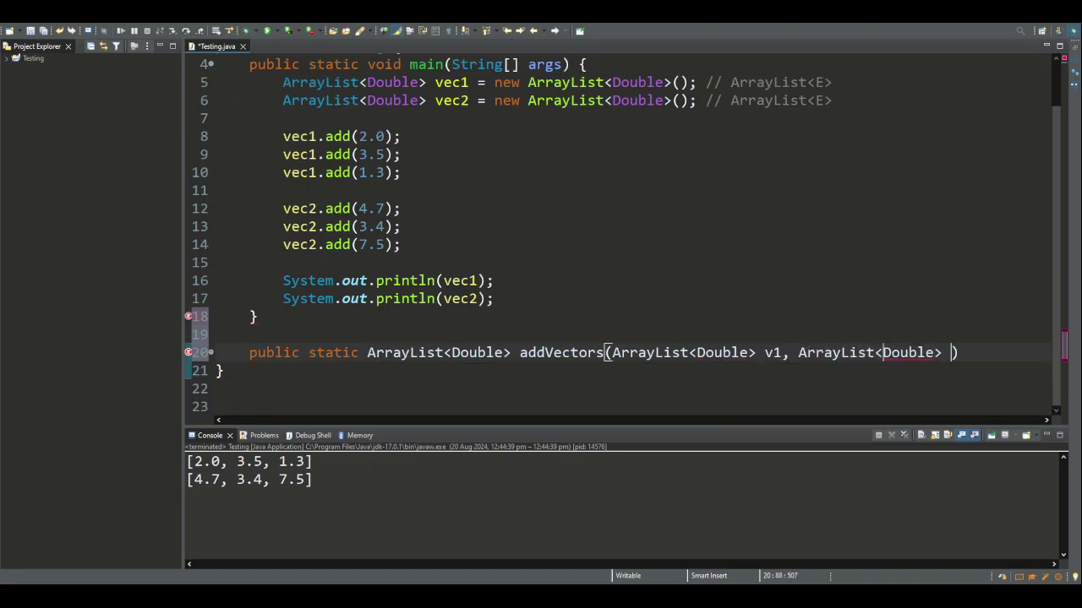
Open the addVectors body and declare ArrayList<Double> sum = new ArrayList<Double>().
text(v2)
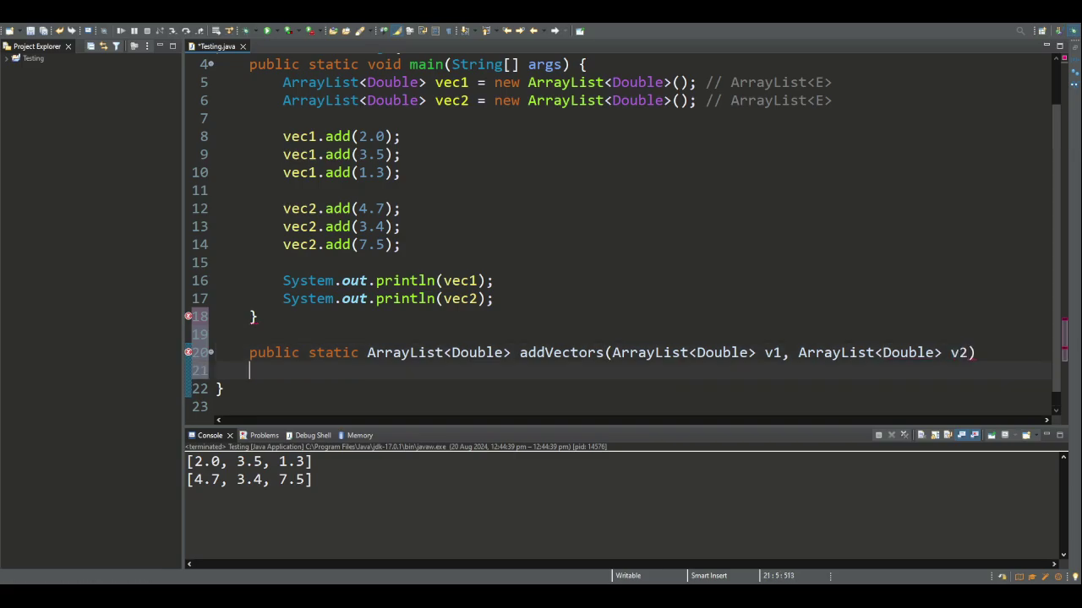
text({)
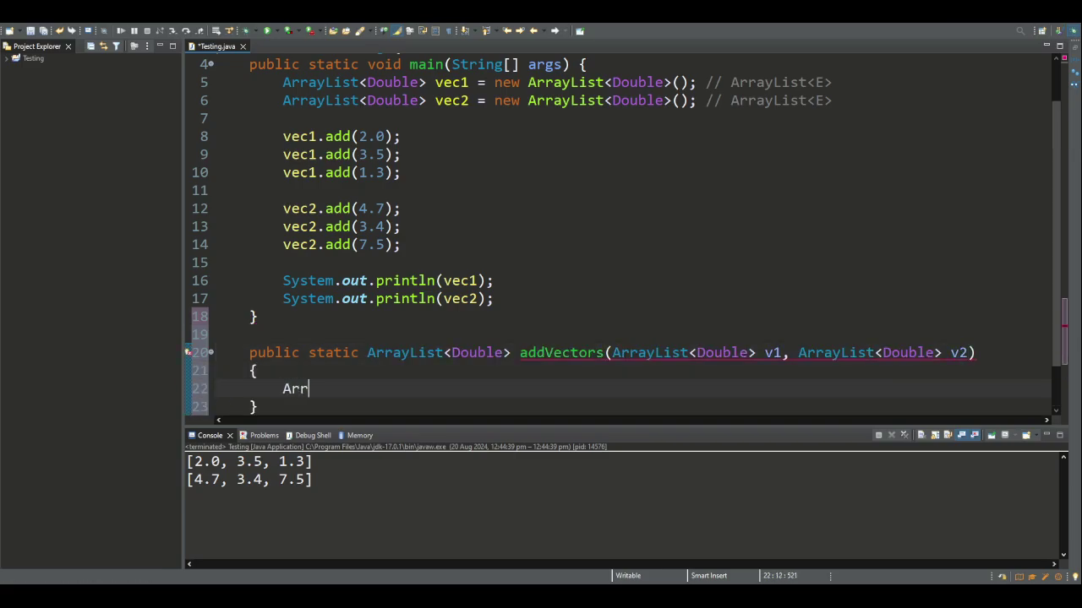
text(ayL)
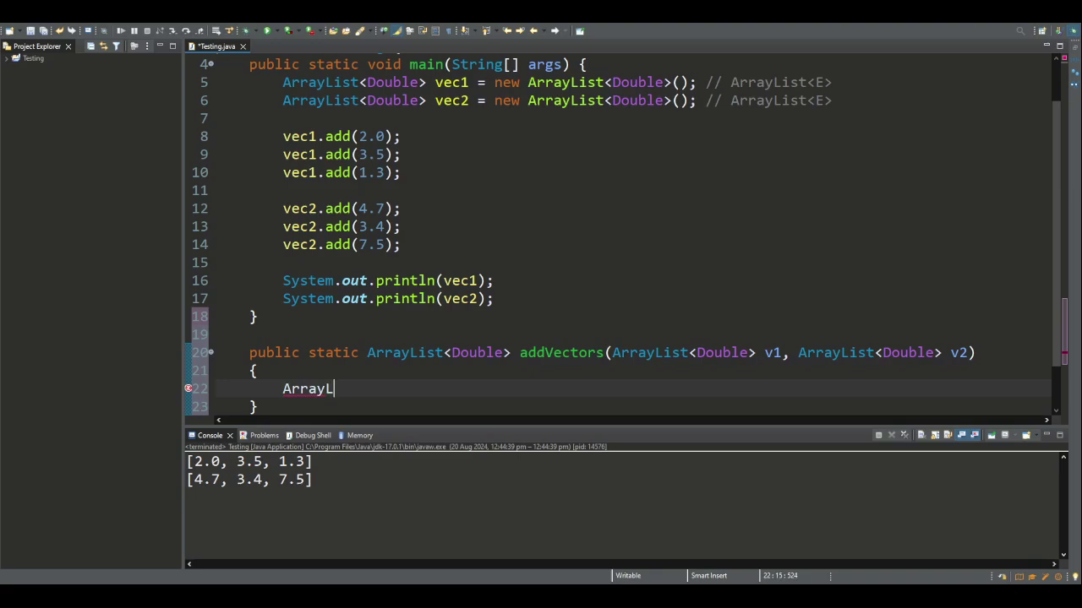
text(ist<Double> sum = new)
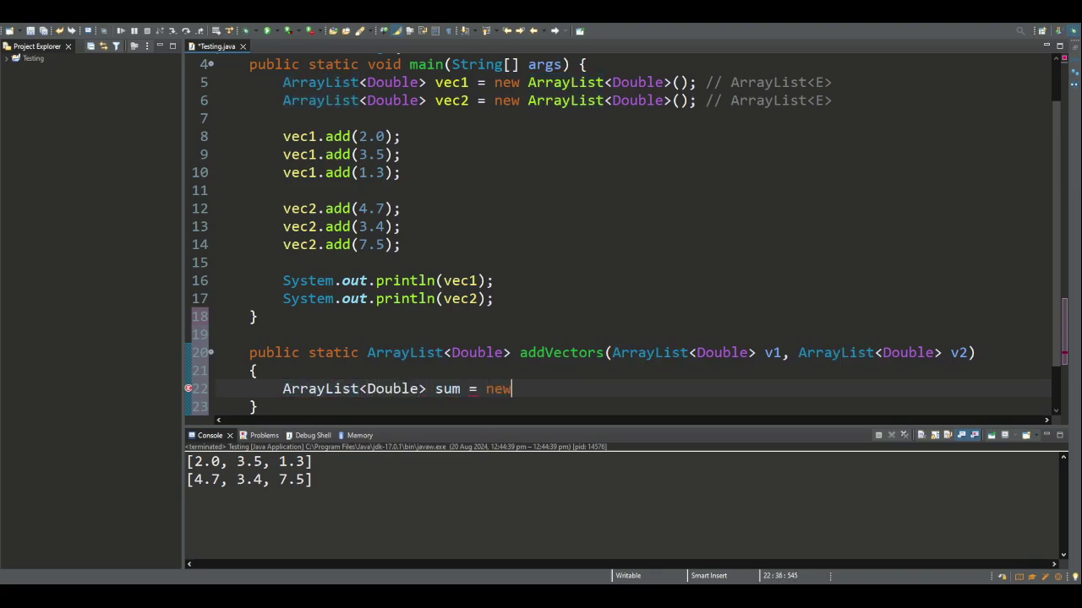
text(ArrayL)
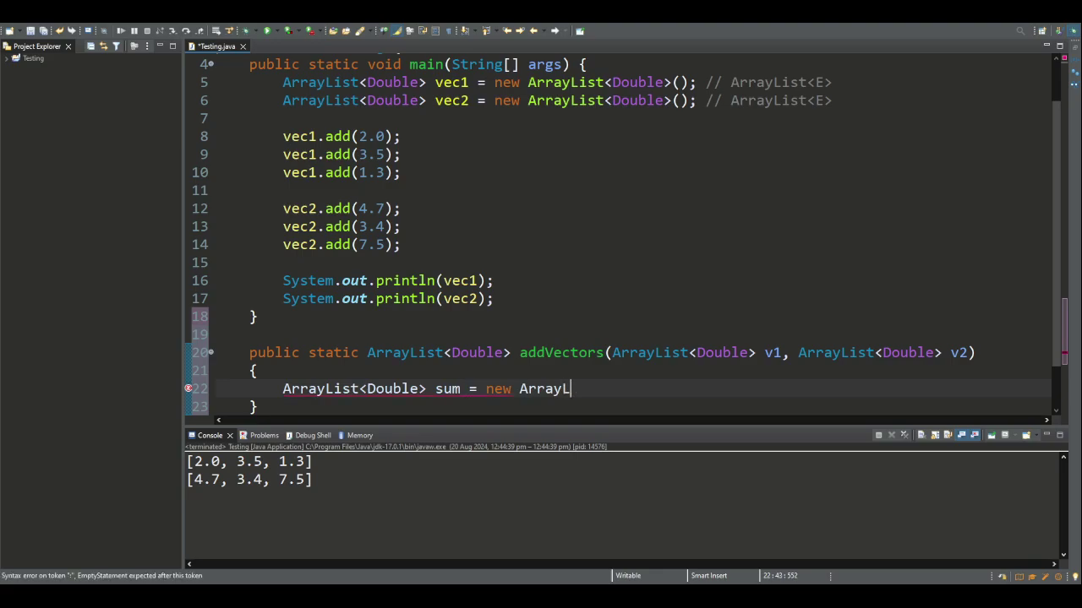
text(<Double>();)
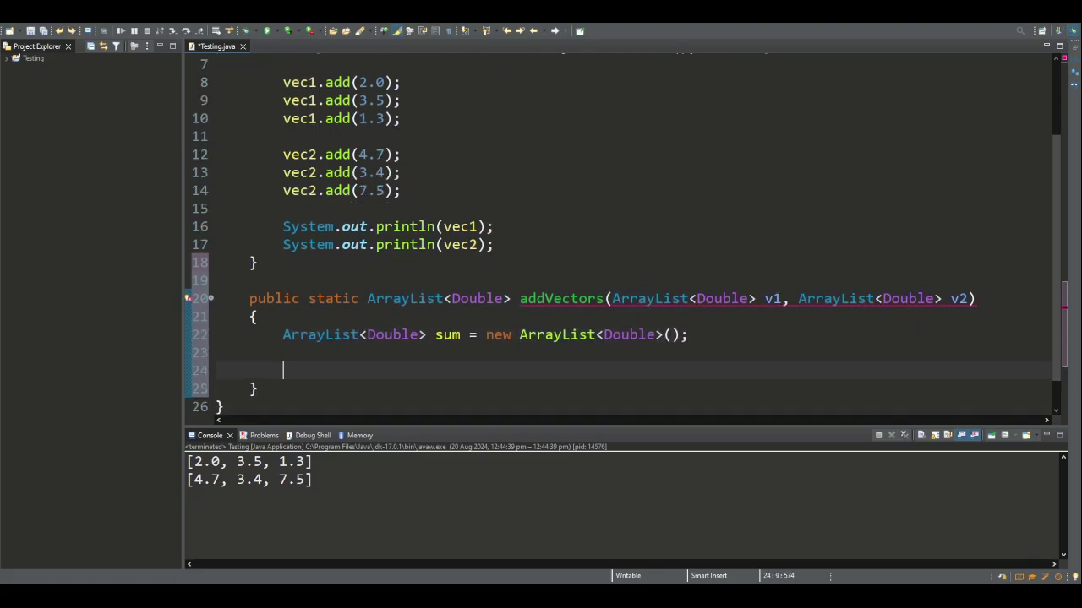
Write for(int i=0; i<v1.size(); i++) with an empty braced body.
text(for(int i)
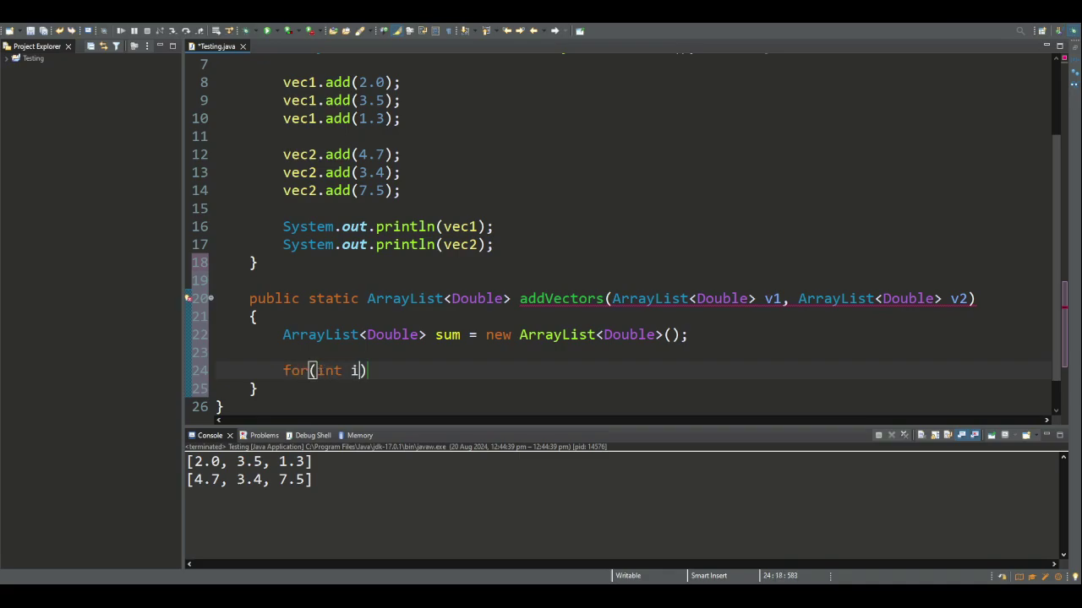
text(=0; i<)
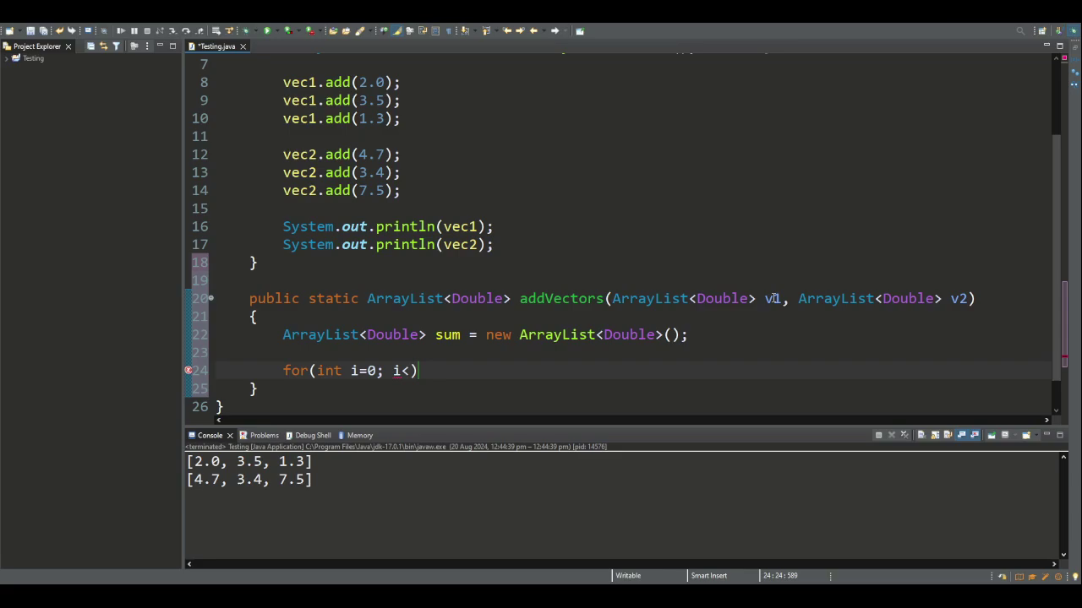
text(v1.size())
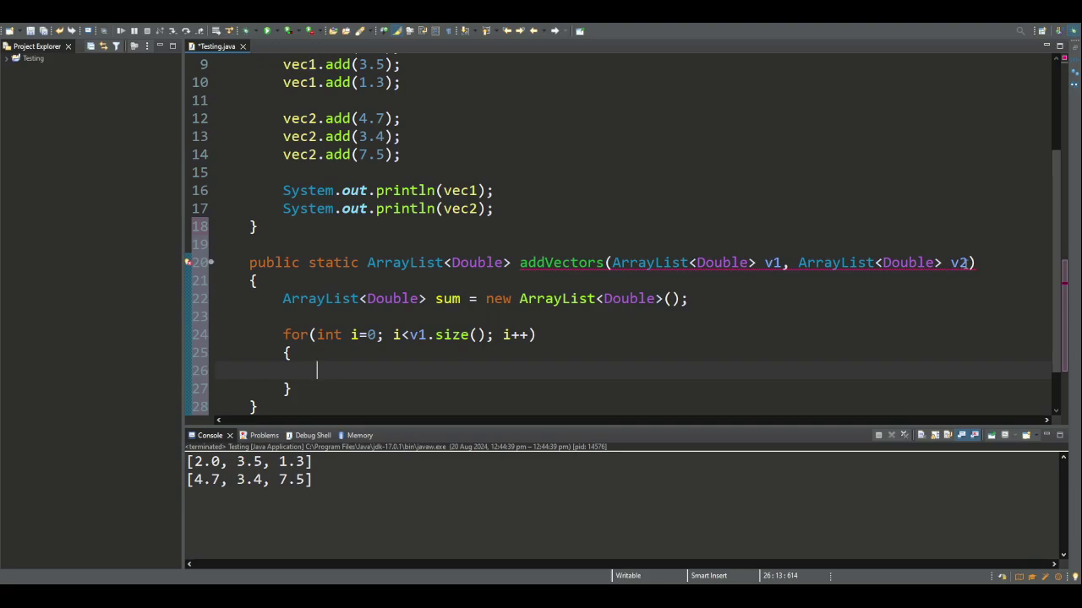
Declare double num1 = v1.get(i) and double num2 = v2.get(i) inside the loop.
text(double num)
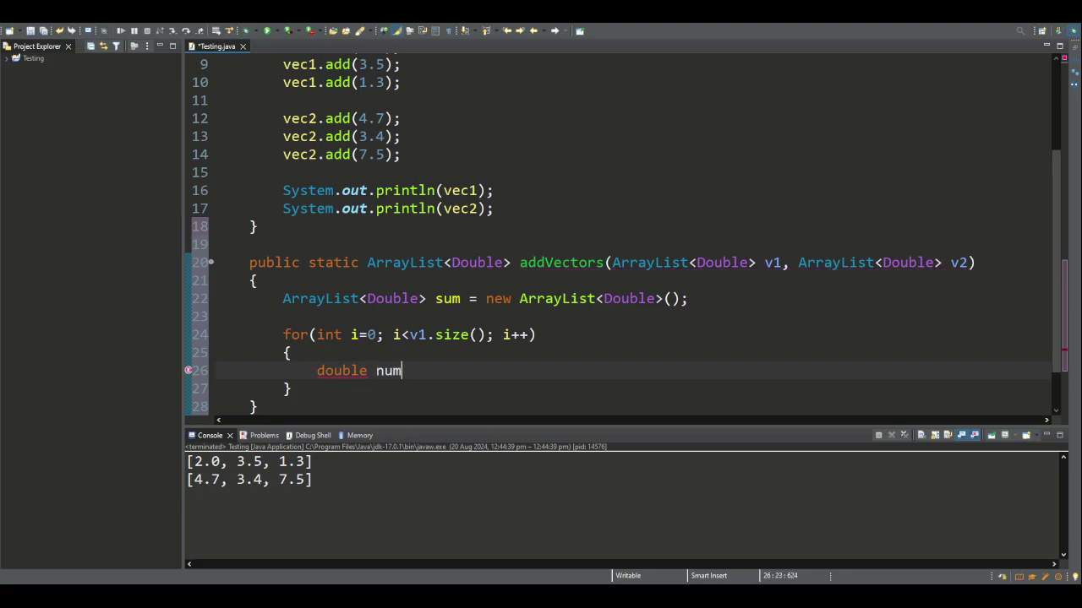
text(1 =)
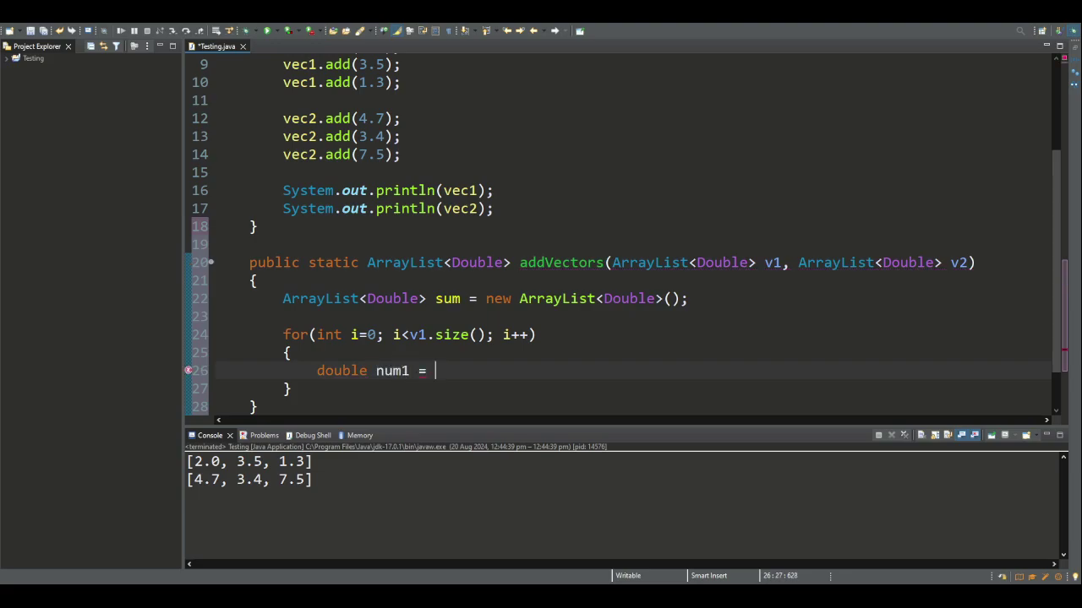
text(v1.get)
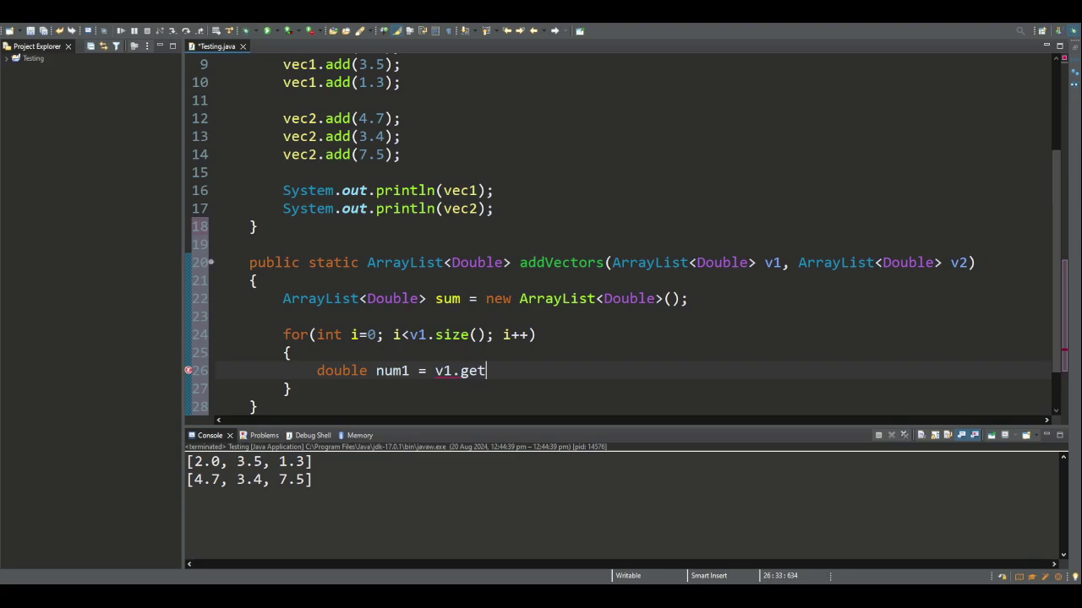
text((i);)
text(double nu)
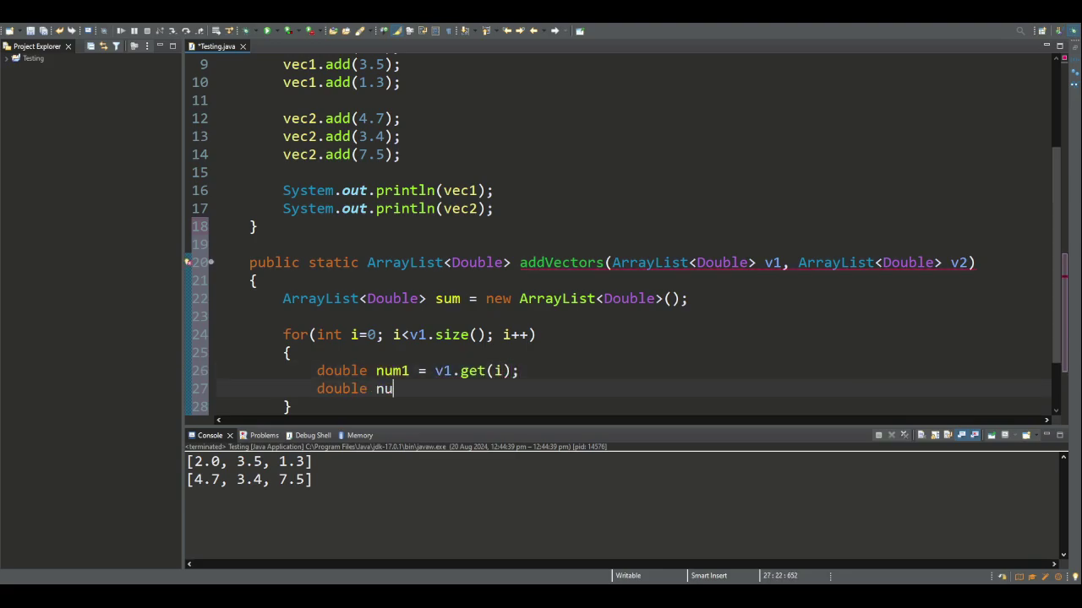
text(m2 = v2.)
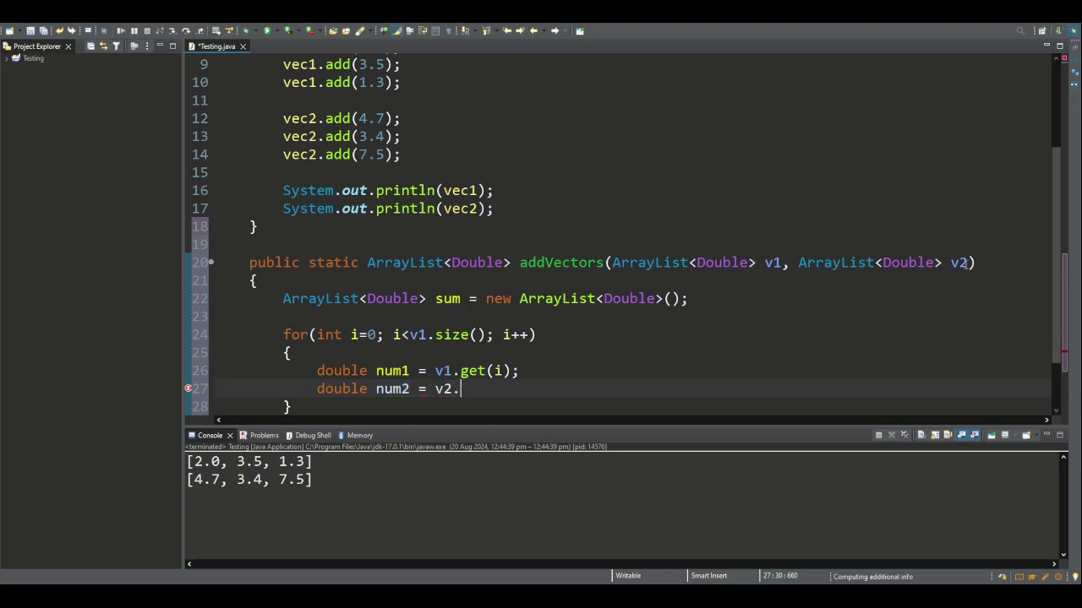
text(get(i))
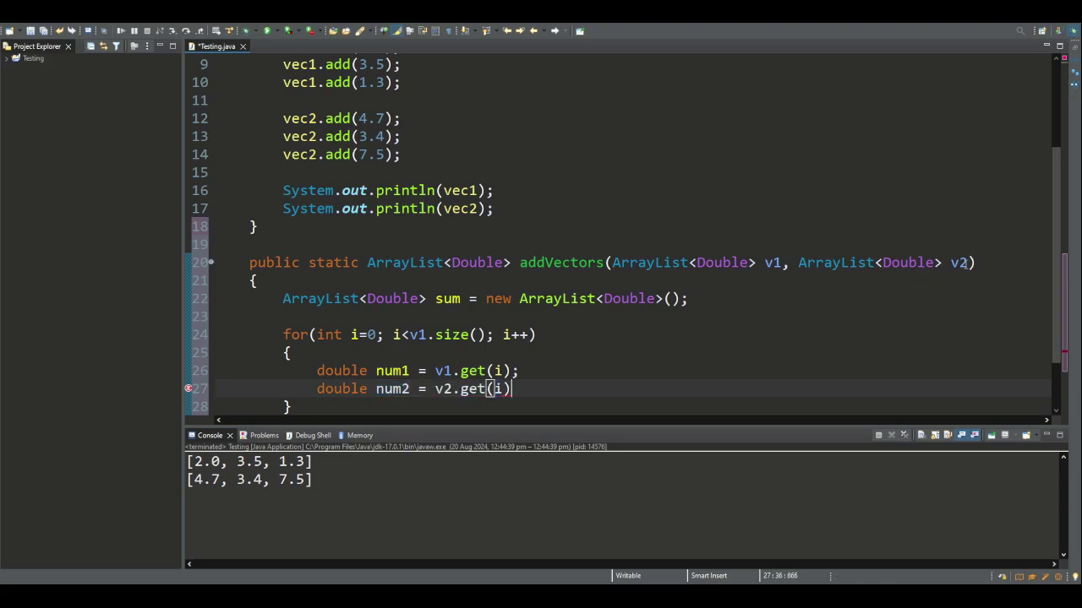
text(;)
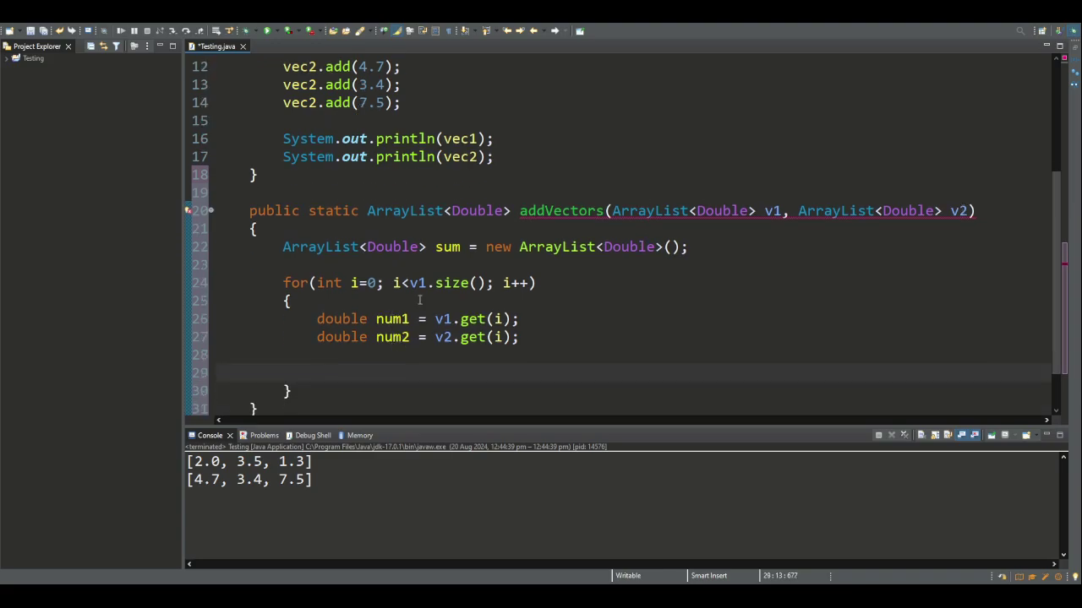
Append num1 + num2 to sum each pass with sum.add and return sum.
text(su)
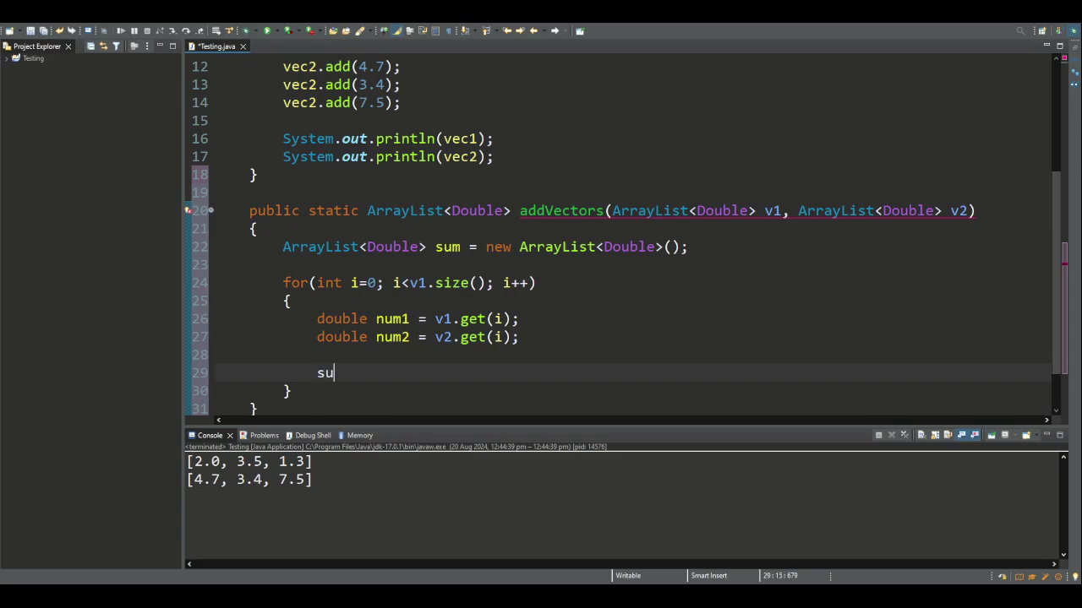
text(m.add)
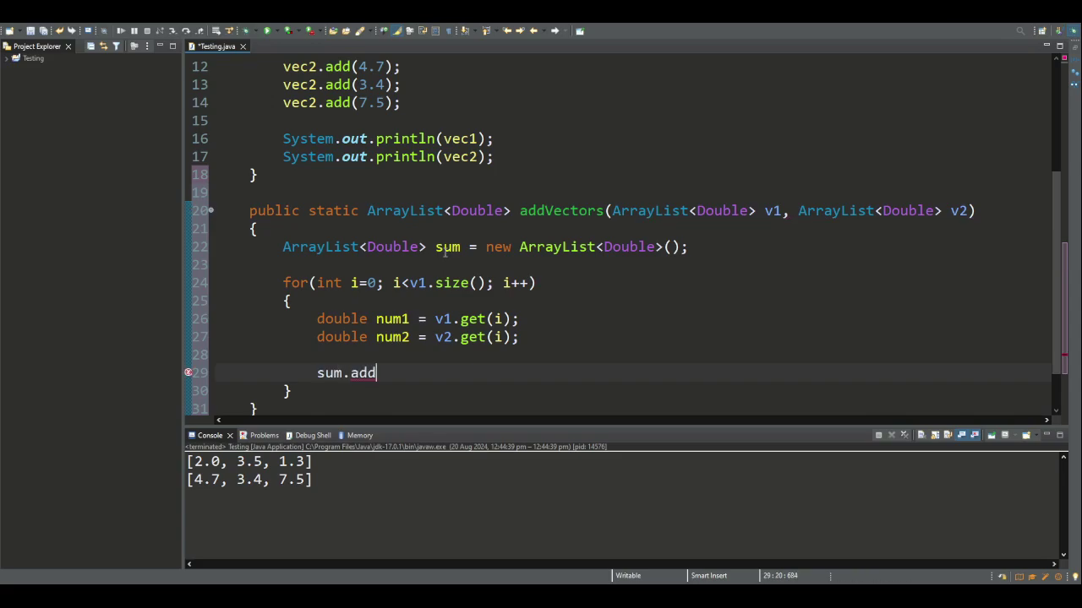
text((num1 + num2);)
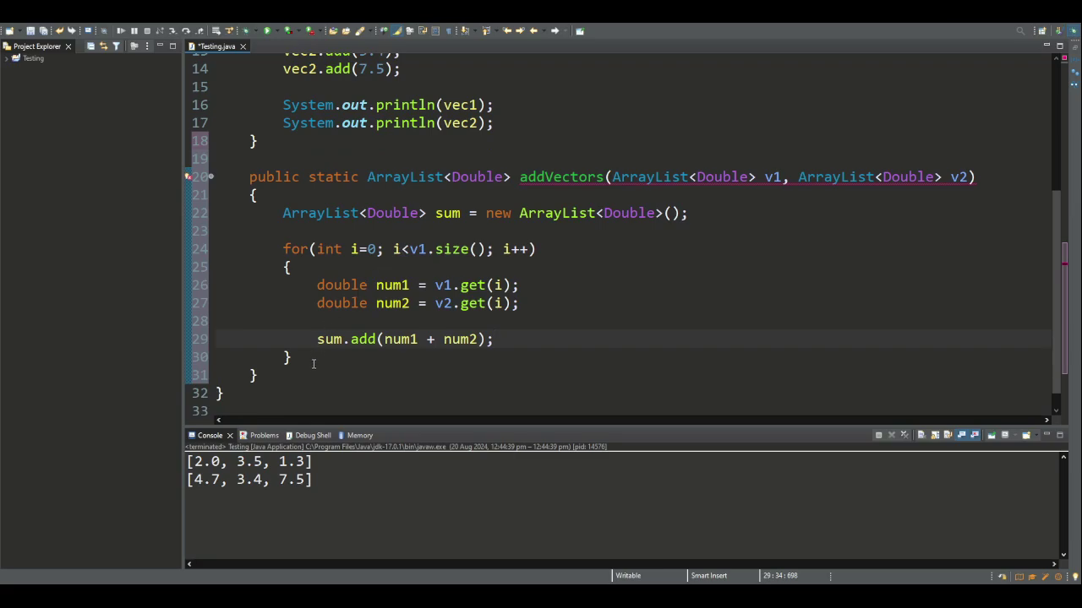
text(re)
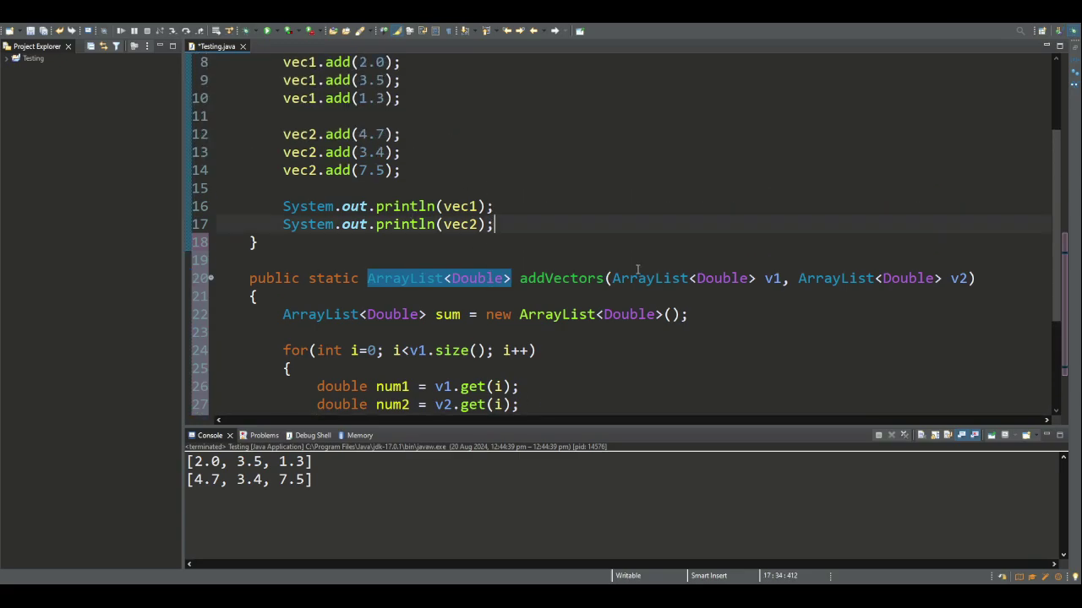
mouse_move(378, 269)
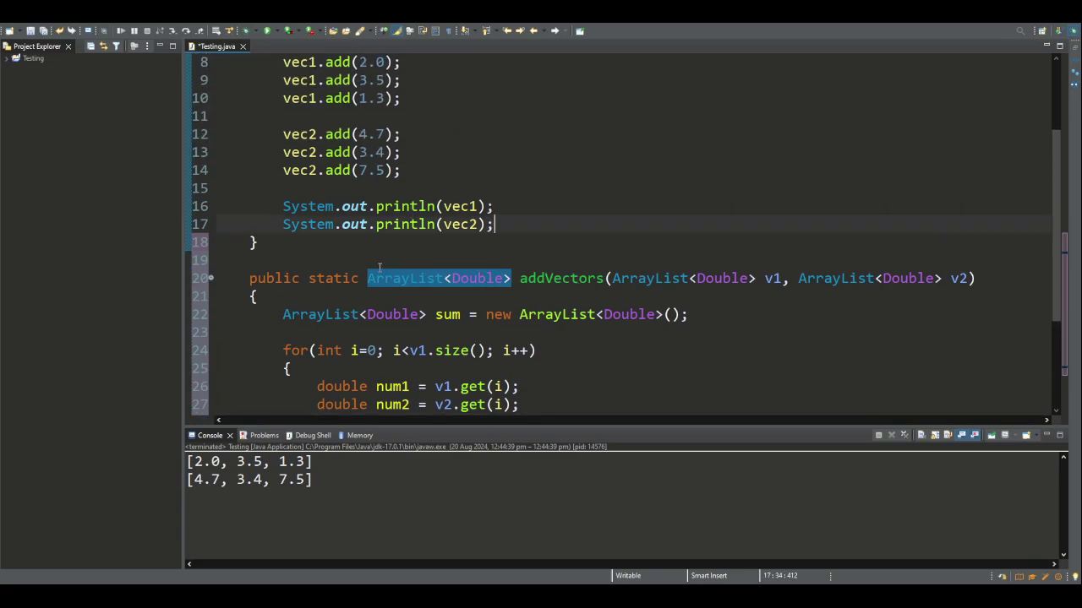
mouse_move(659, 156)
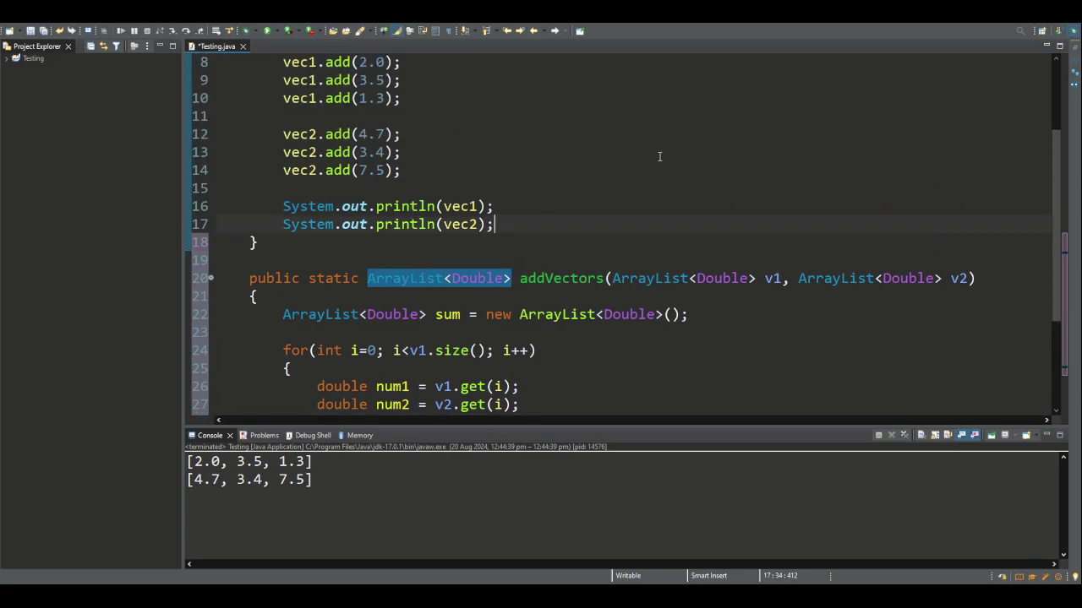
Add System.out.println(addVectors(vec1, vec2)) after the existing println lines in main.
text(System)
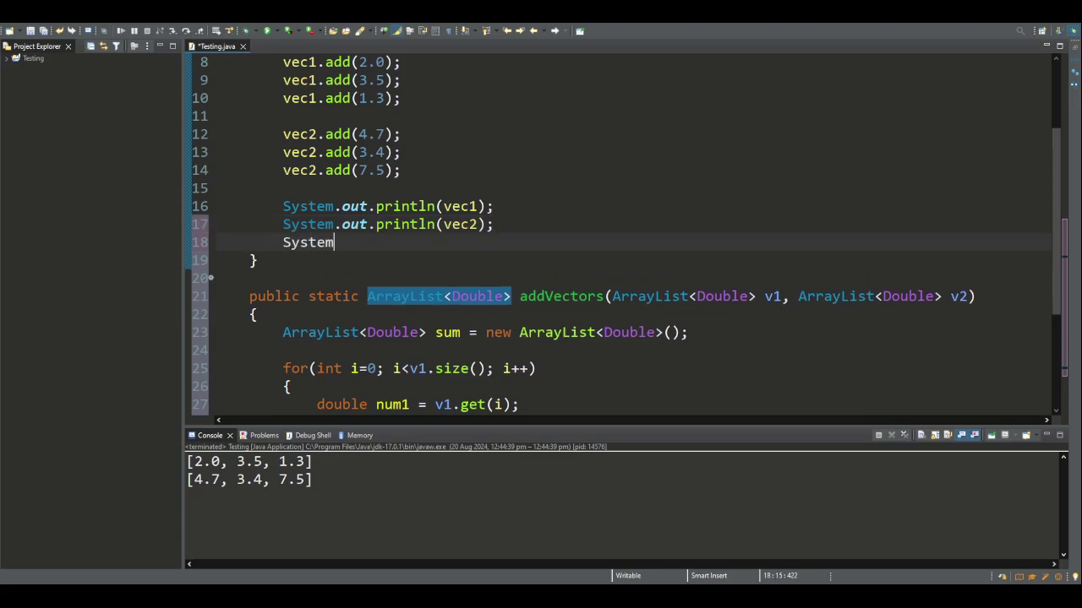
text(.out.println()
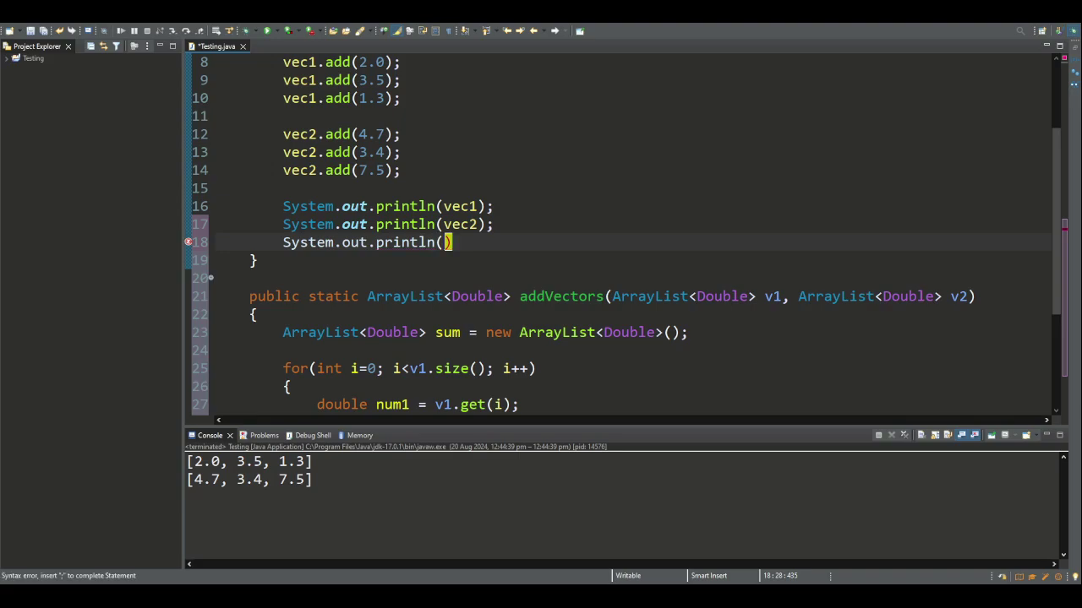
text(" ")
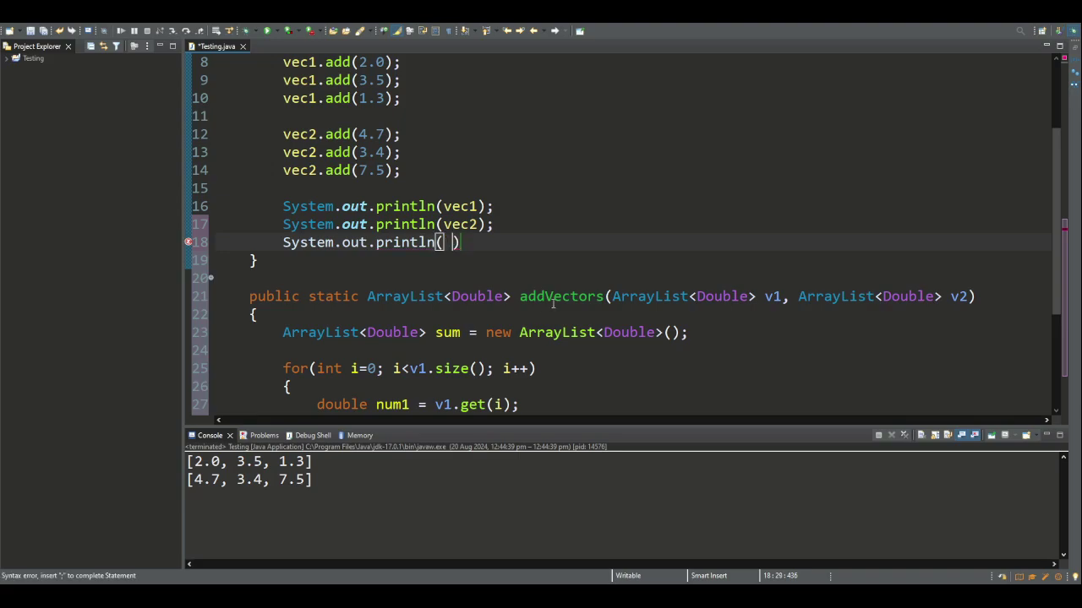
text(addVecto)
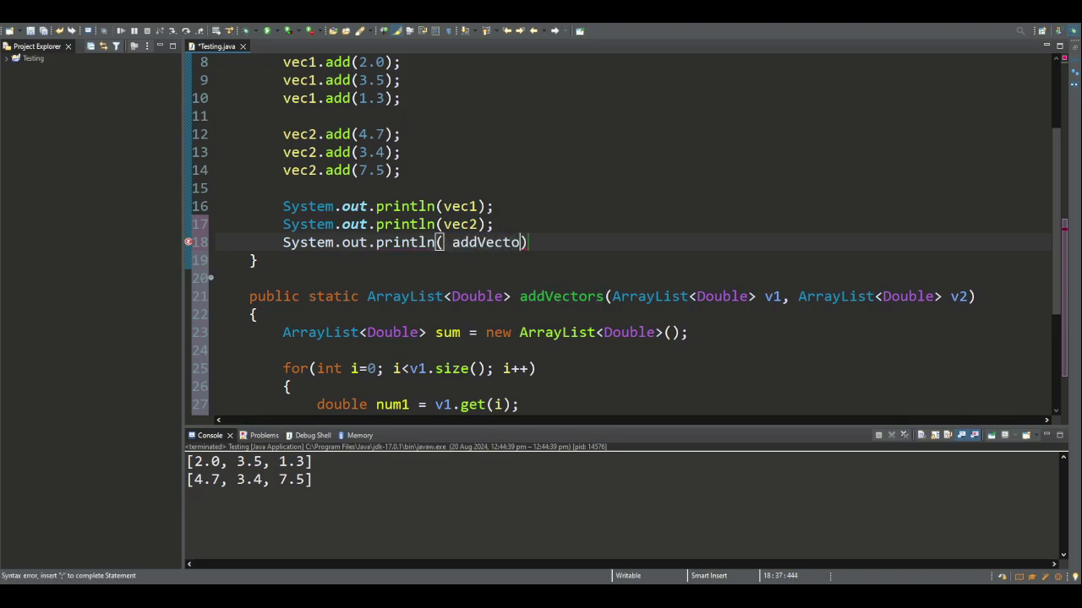
text(rs(vec1, vec2)
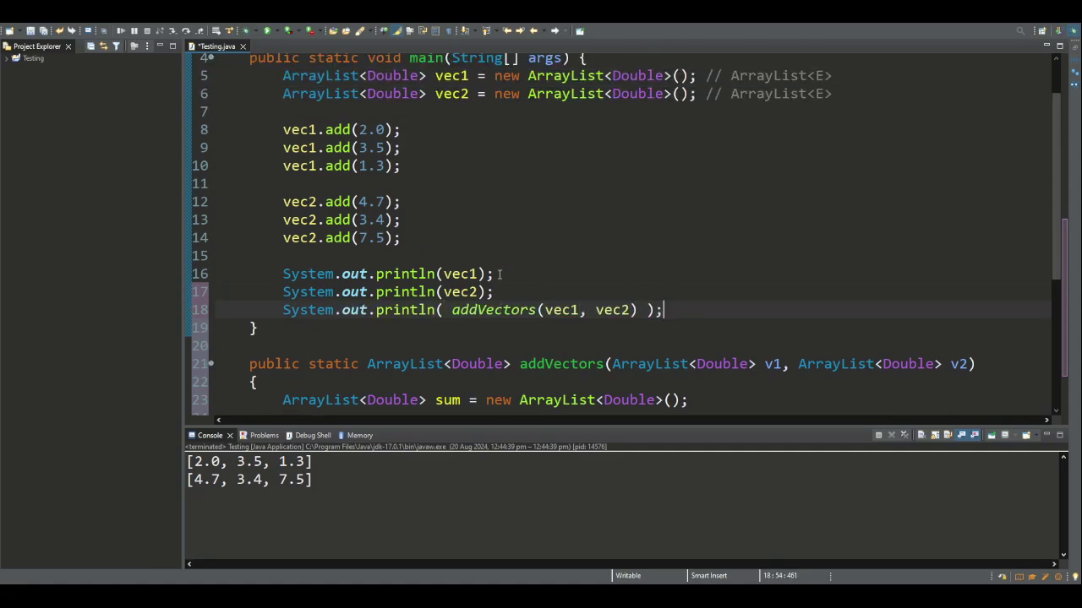
mouse_move(274, 456)
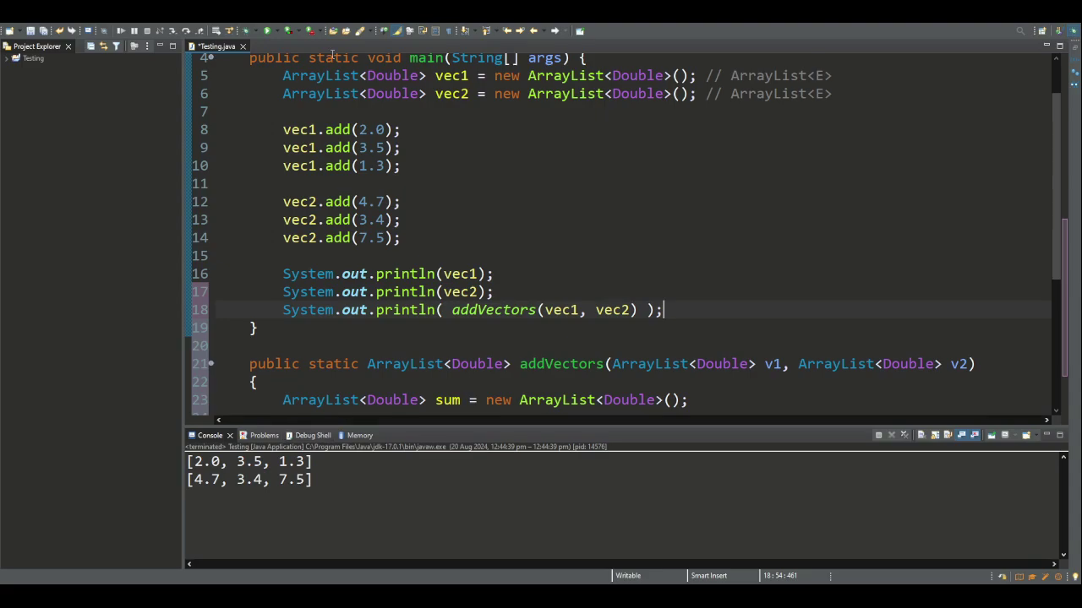
Run the program so the console prints the summed vector [6.7, 6.9, 8.8].
click(271, 31)
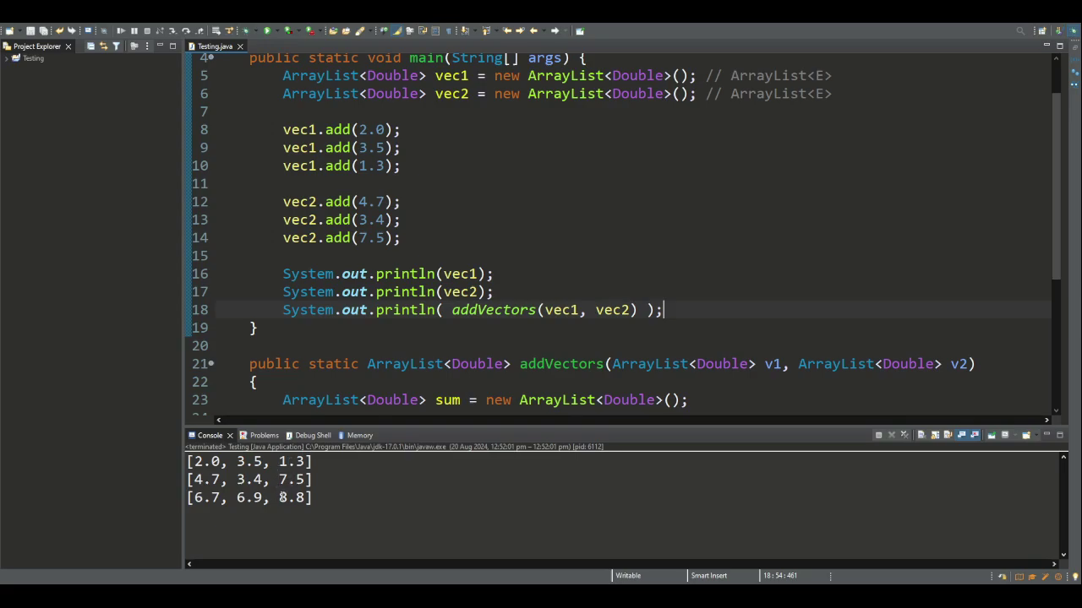
mouse_move(331, 387)
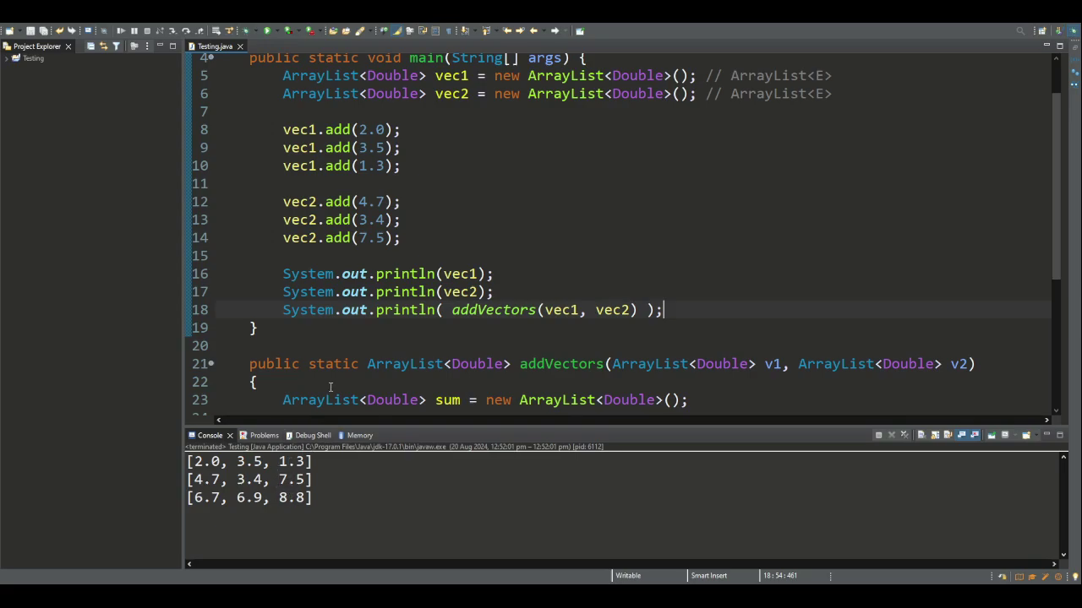